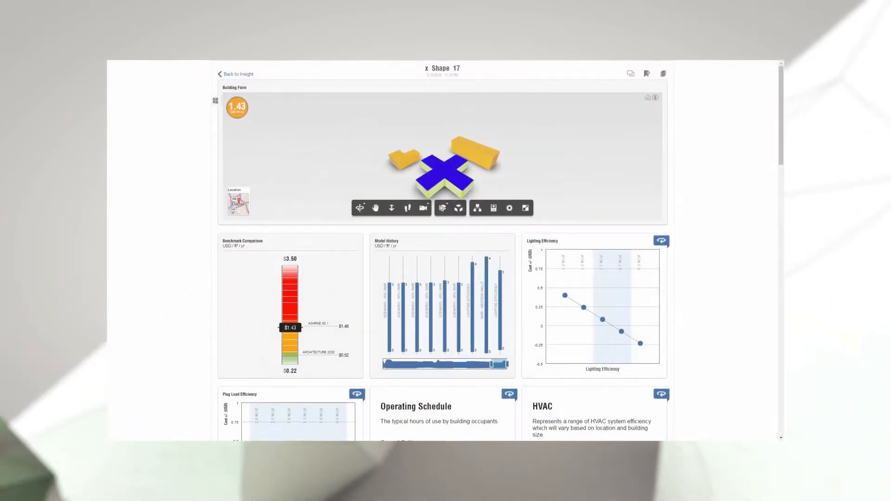
Generate the energy analytical model from the Revit office building and launch its simulation
scroll(down, 3)
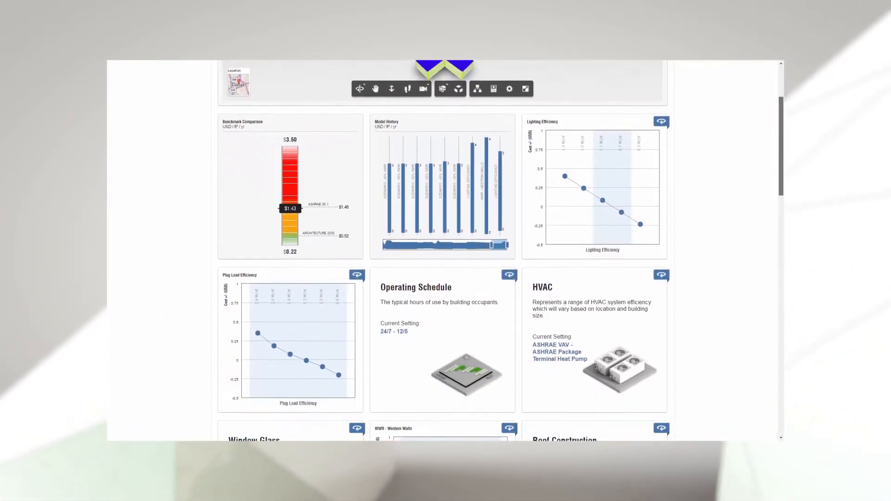
scroll(down, 3)
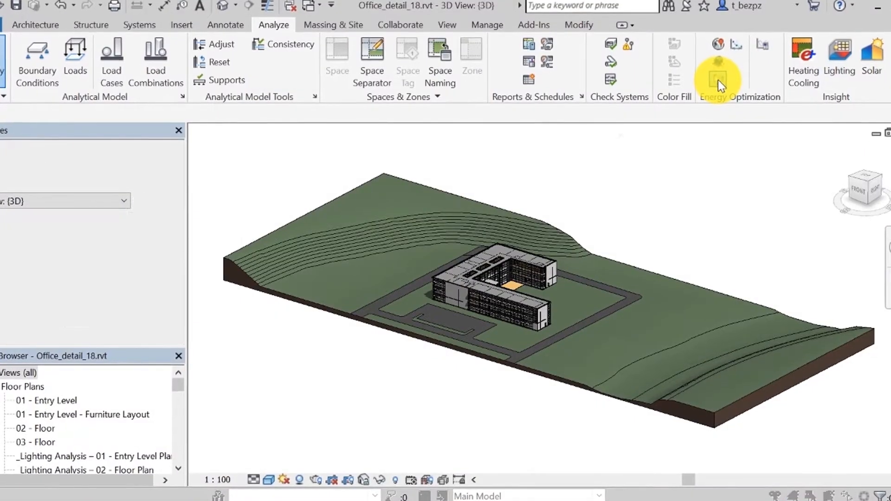
click(718, 74)
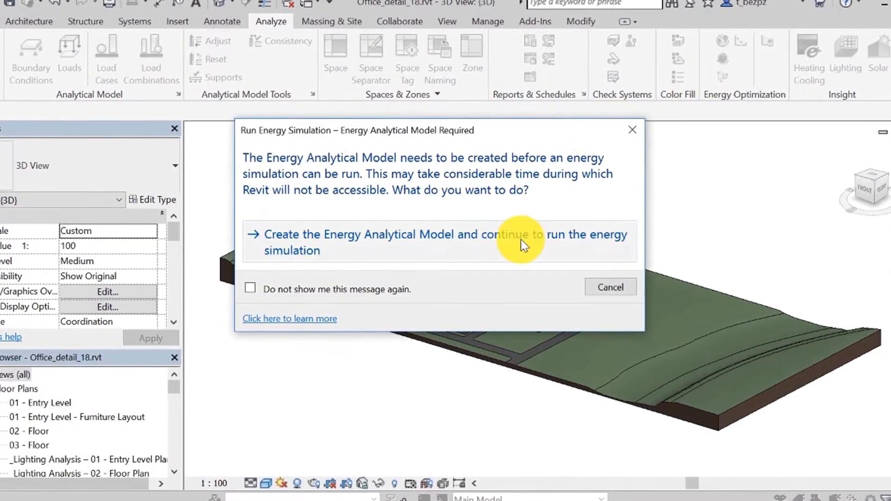
click(513, 239)
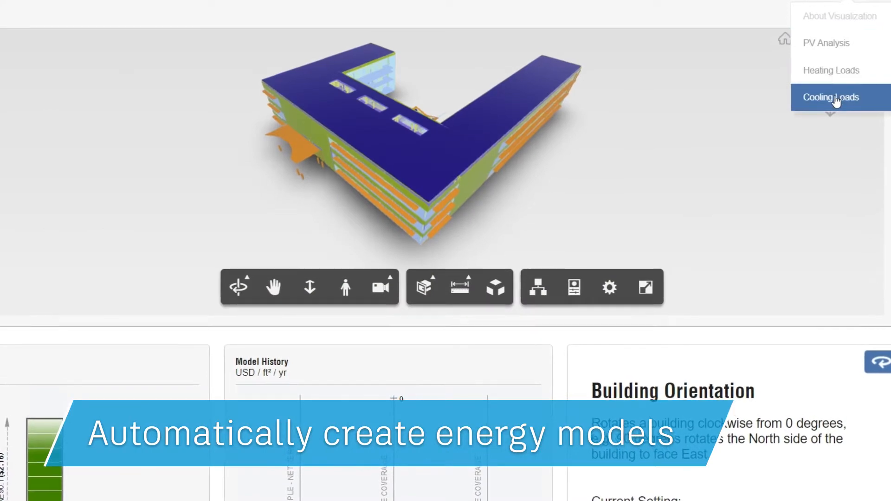
Colour the L-shaped building by cooling loads and orbit it to inspect
click(831, 97)
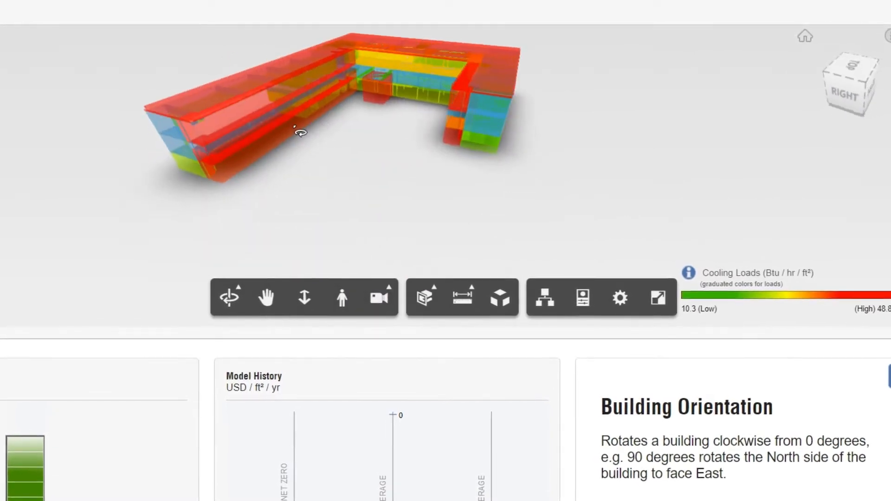
drag(299, 132, 449, 160)
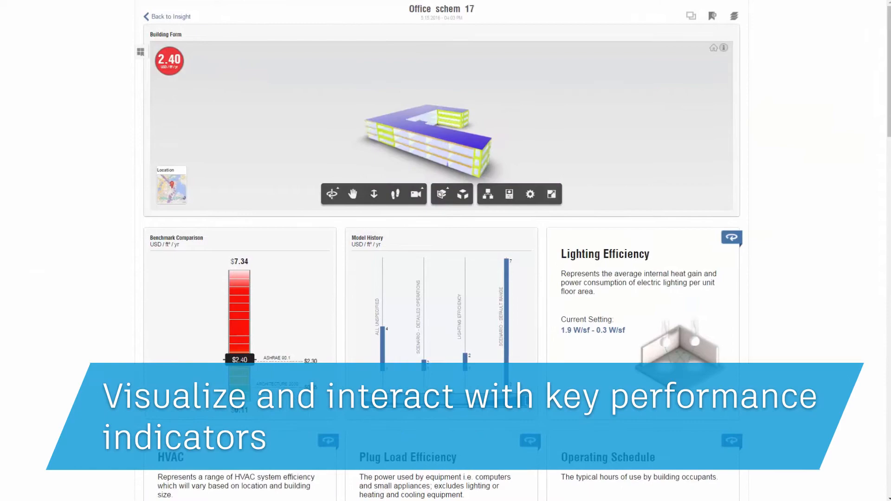
Check the 12/0 schedule's 2.33 USD/ft²/yr energy cost, then list the solar study types
scroll(down, 3)
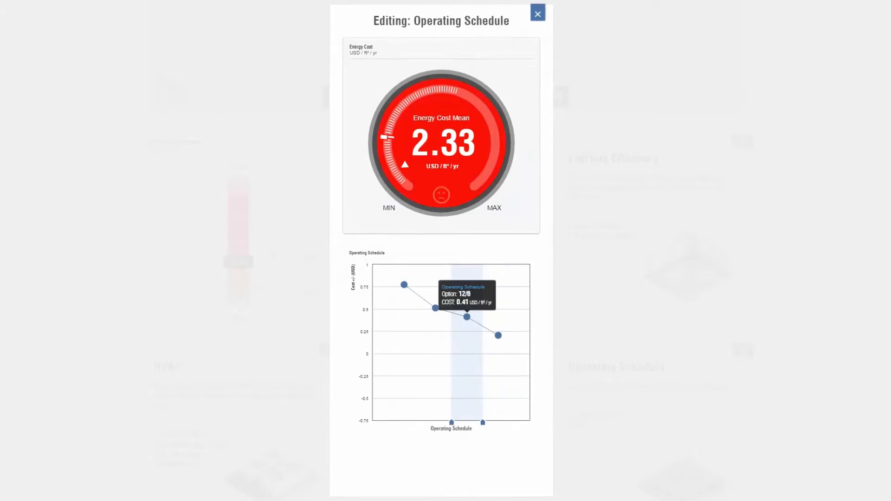
click(538, 13)
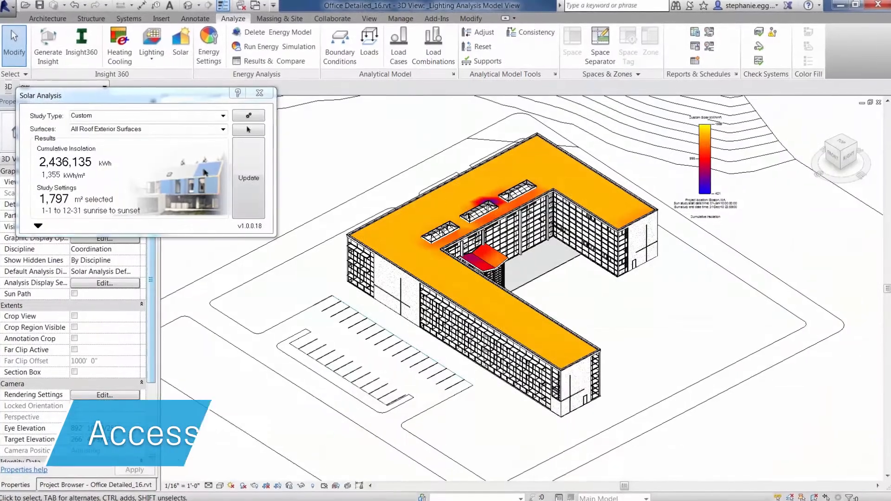
click(224, 115)
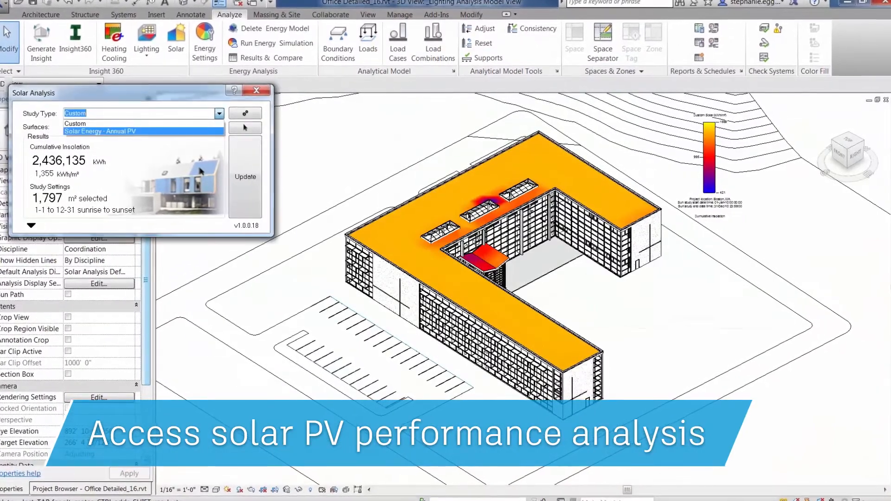